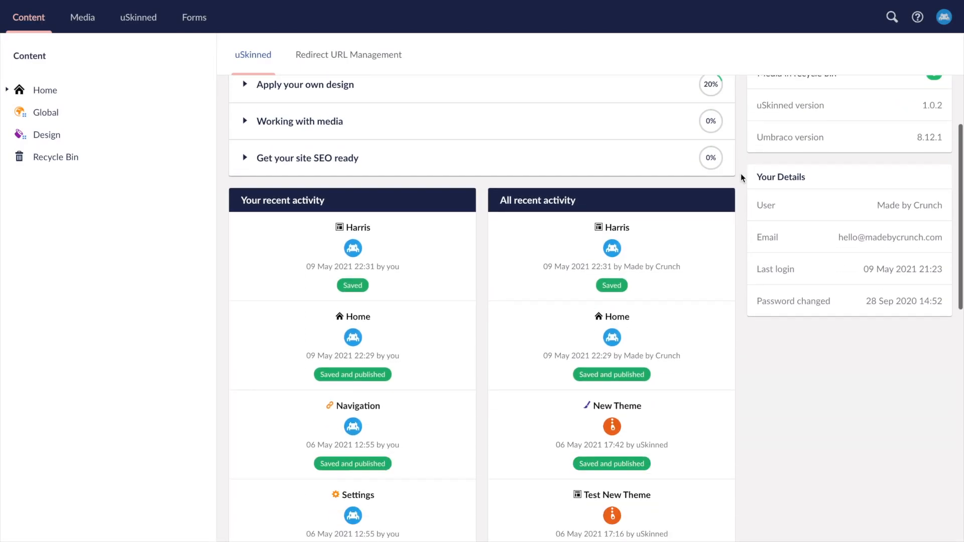
Open the Home page, browse its addable content blocks, and show its SEO & Share settings.
{"action": "scroll", "scroll_direction": "up", "scroll_amount": 3}
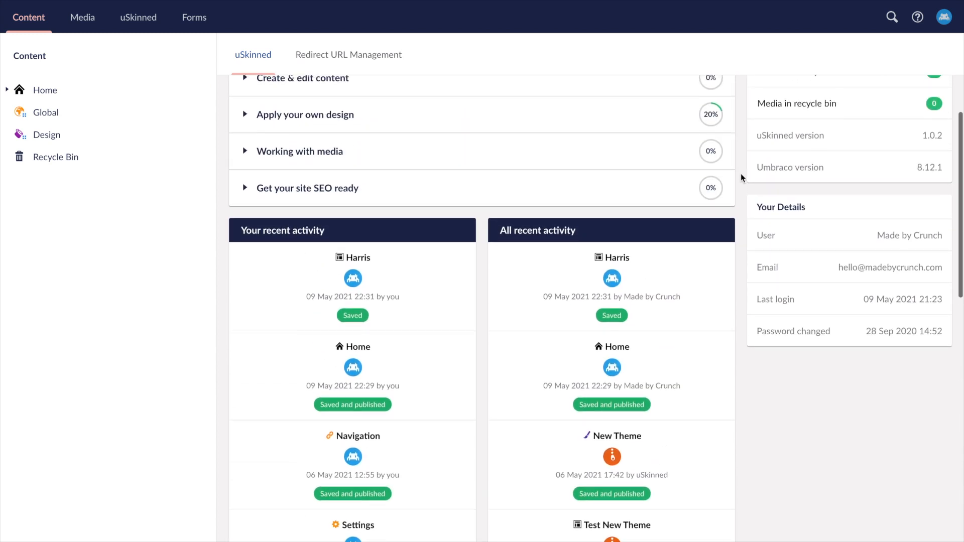
{"action": "scroll", "scroll_direction": "up", "scroll_amount": 3}
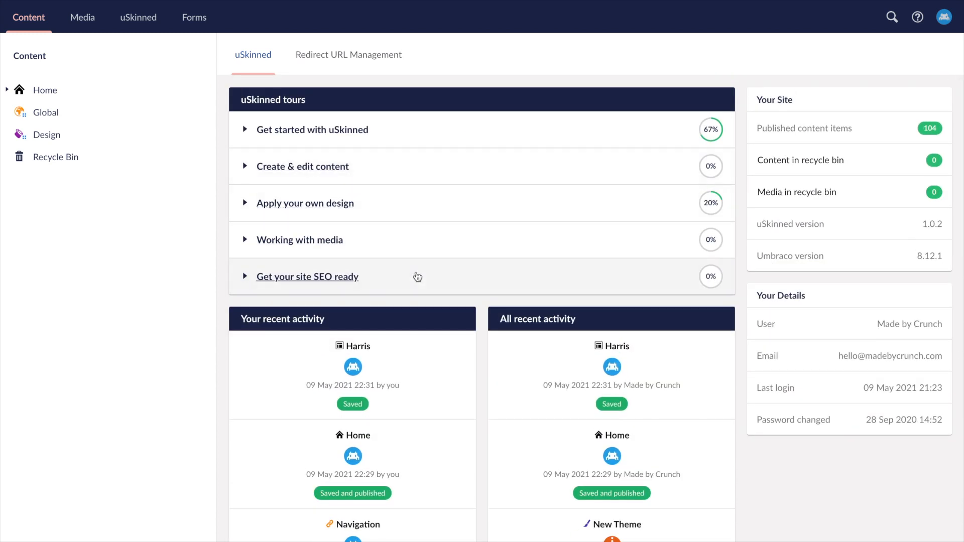
{"action": "left_click", "coordinate": [44, 90]}
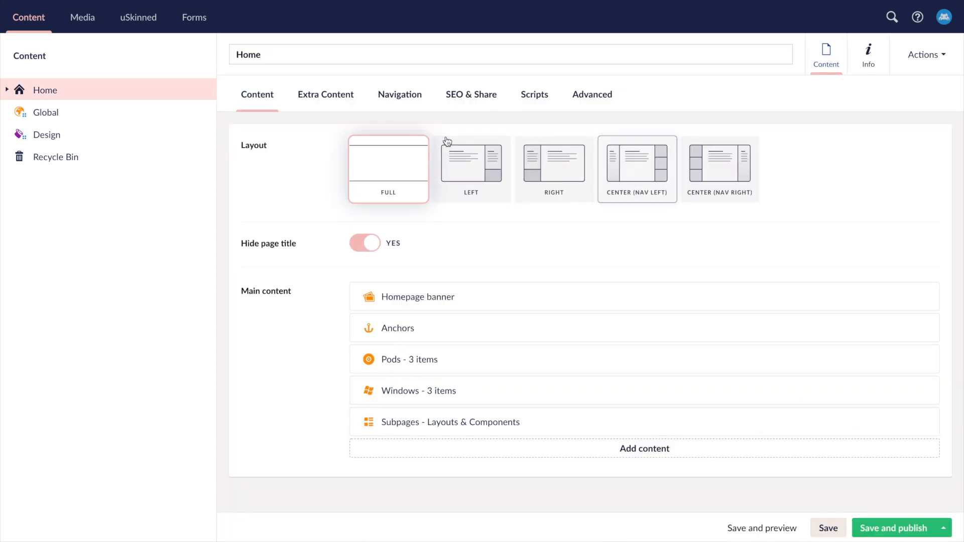
{"action": "left_click", "coordinate": [45, 111]}
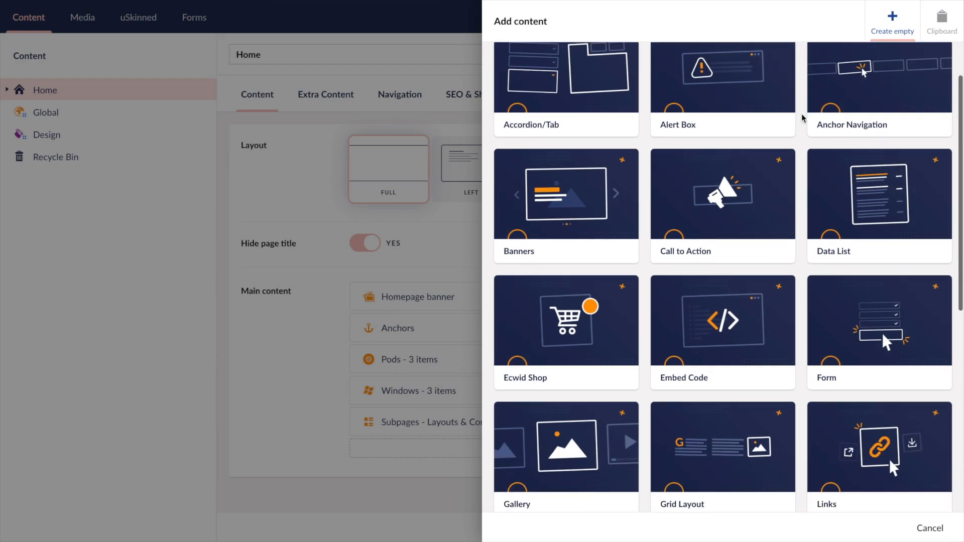
{"action": "left_click", "coordinate": [930, 527]}
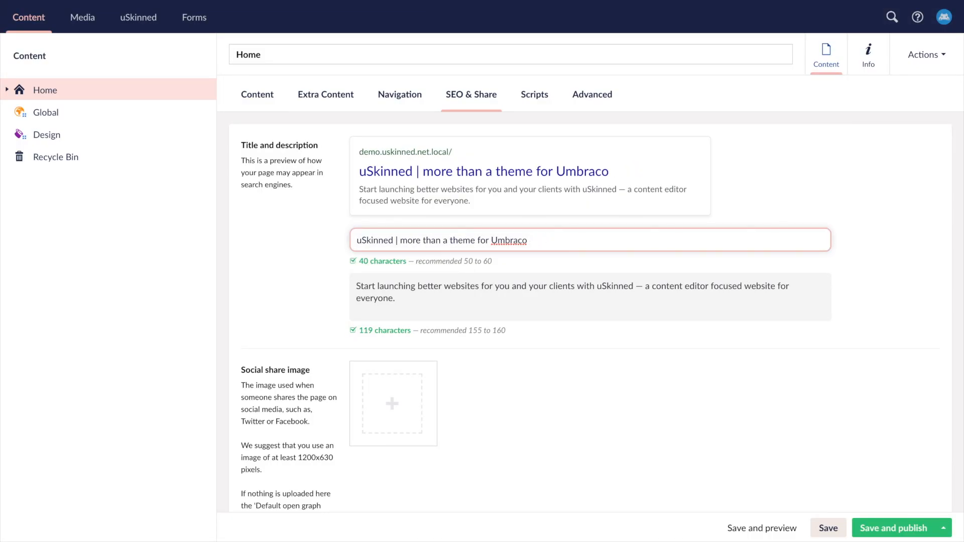
From the Design list create a new design and show its Colors settings, then move to the next tab.
{"action": "left_click", "coordinate": [46, 134]}
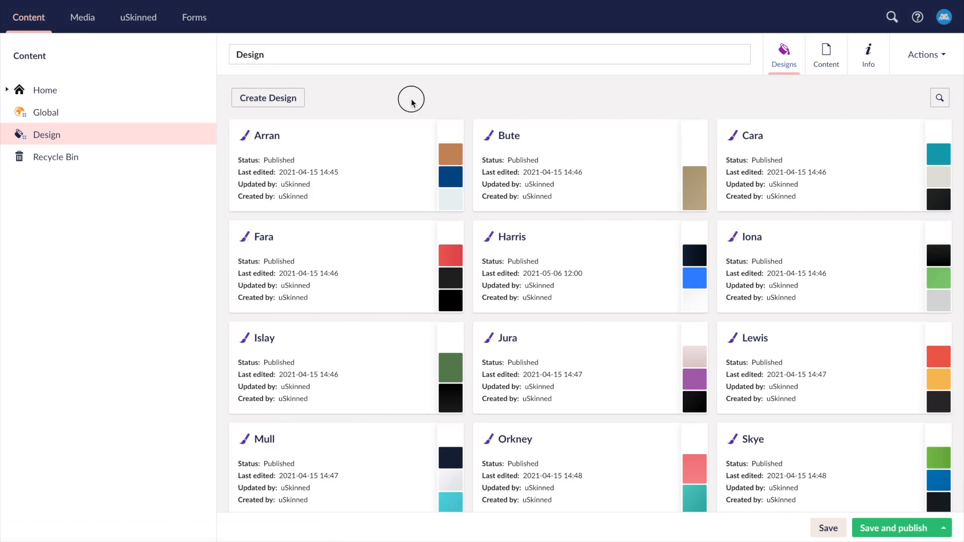
{"action": "scroll", "scroll_direction": "down", "scroll_amount": 3}
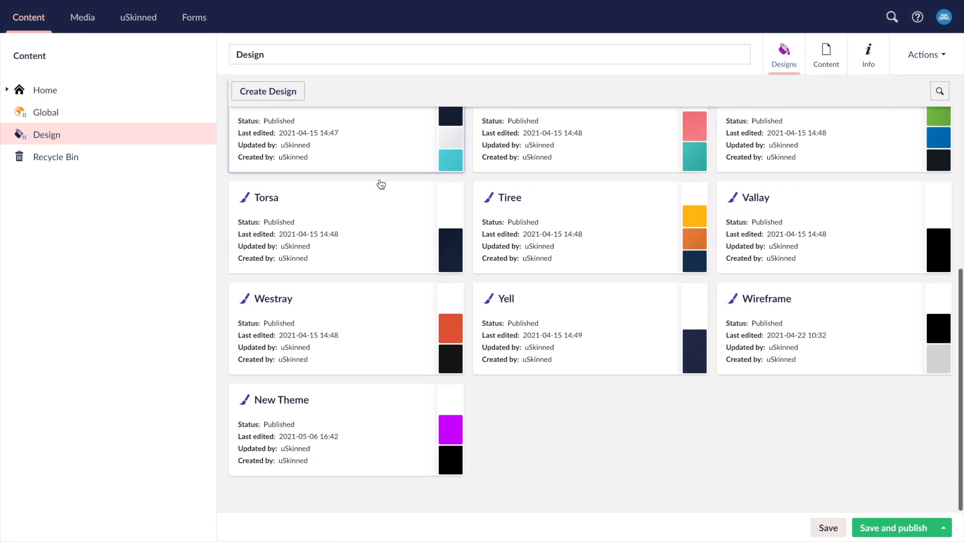
{"action": "left_click", "coordinate": [267, 92]}
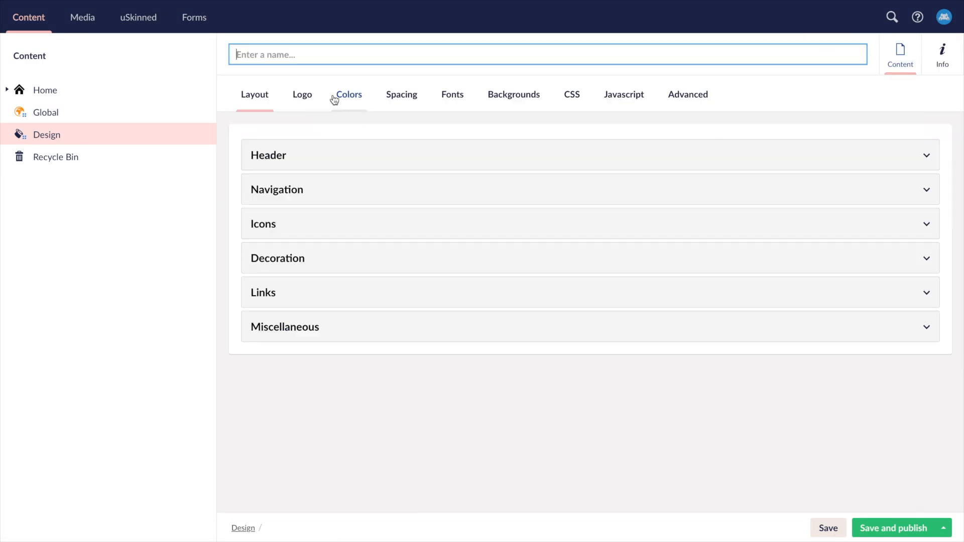
{"action": "left_click", "coordinate": [348, 94]}
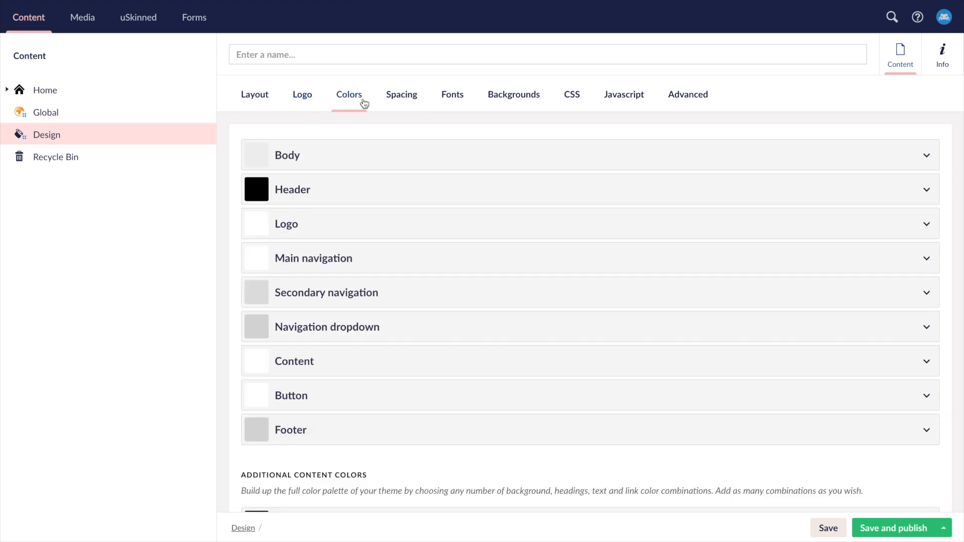
{"action": "left_click", "coordinate": [452, 94]}
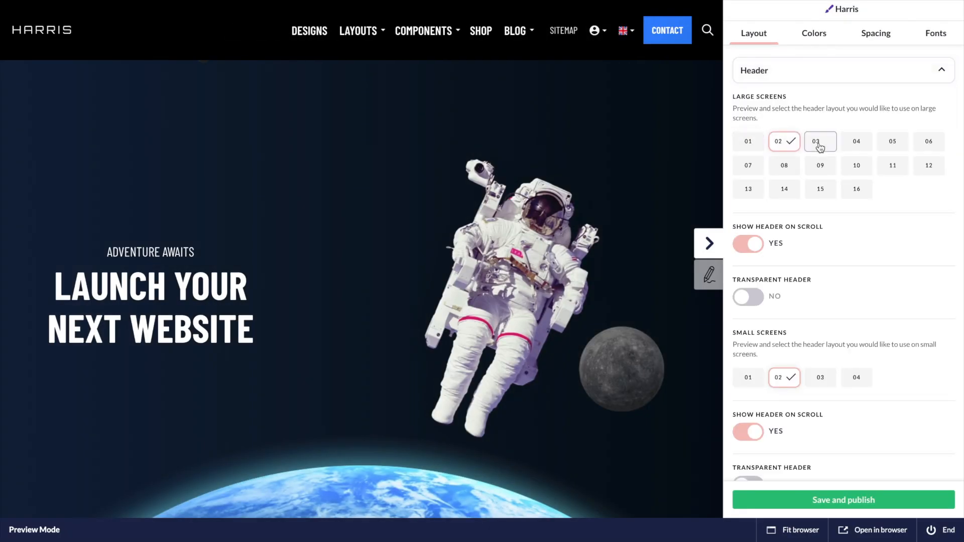
Switch the large-screen header to layout 01 and set a new c1 gradient Background 1 colour and direction.
{"action": "left_click", "coordinate": [747, 141]}
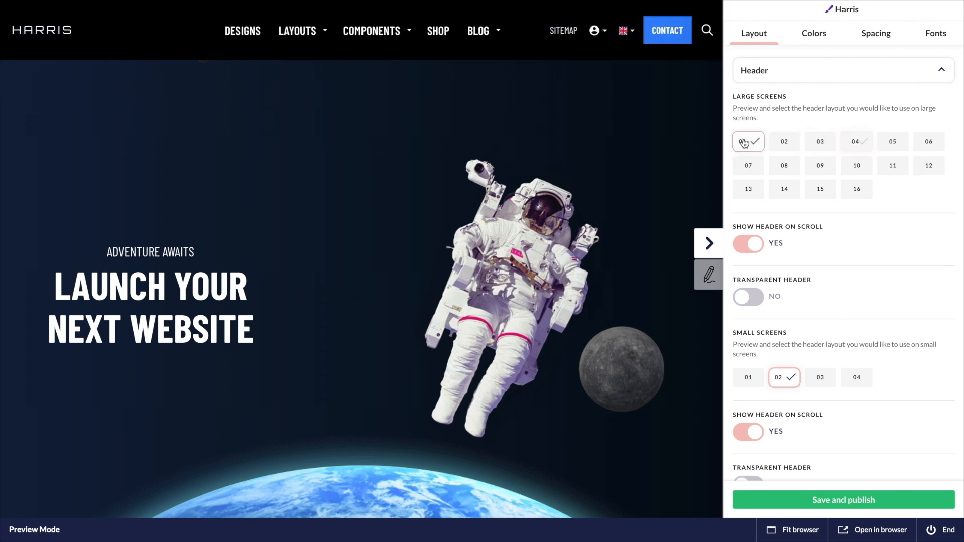
{"action": "left_click", "coordinate": [813, 33]}
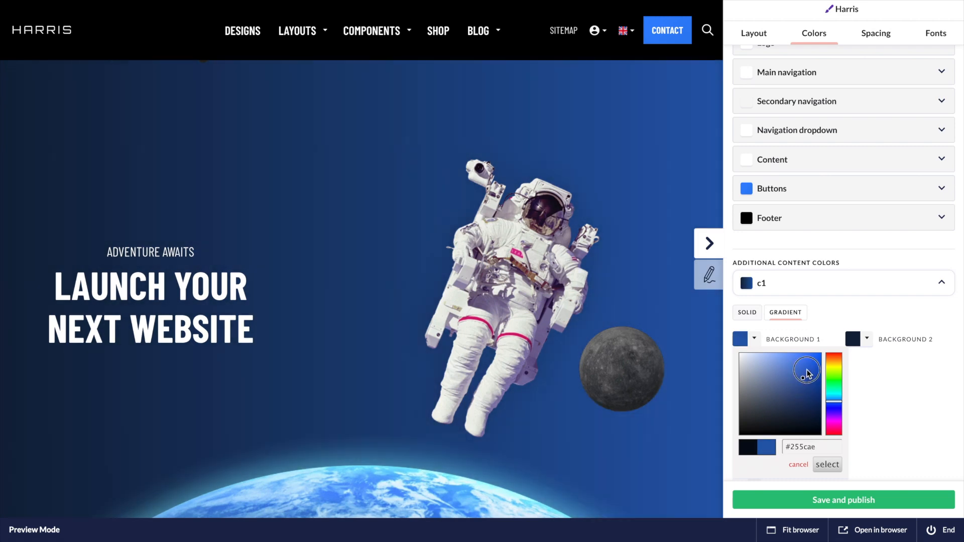
{"action": "left_click", "coordinate": [827, 464]}
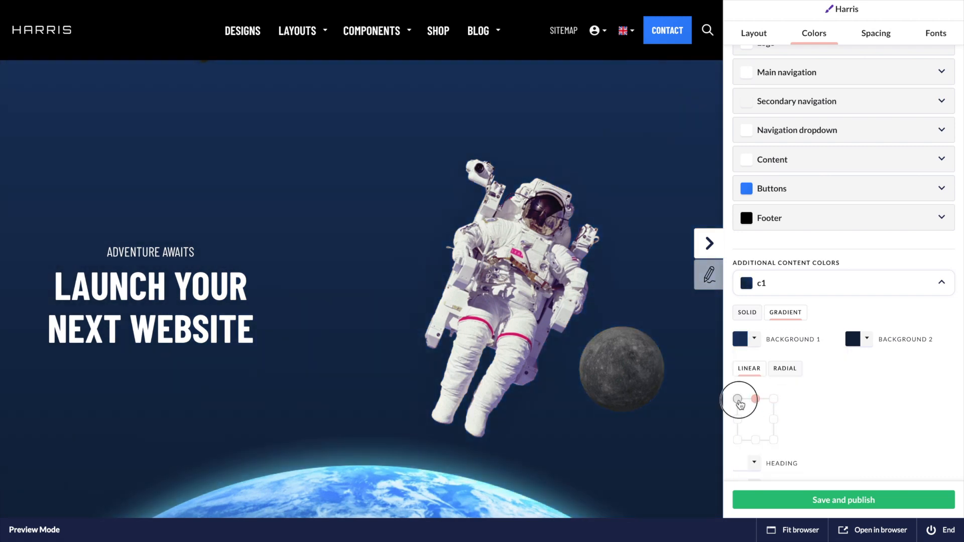
{"action": "left_click", "coordinate": [876, 33]}
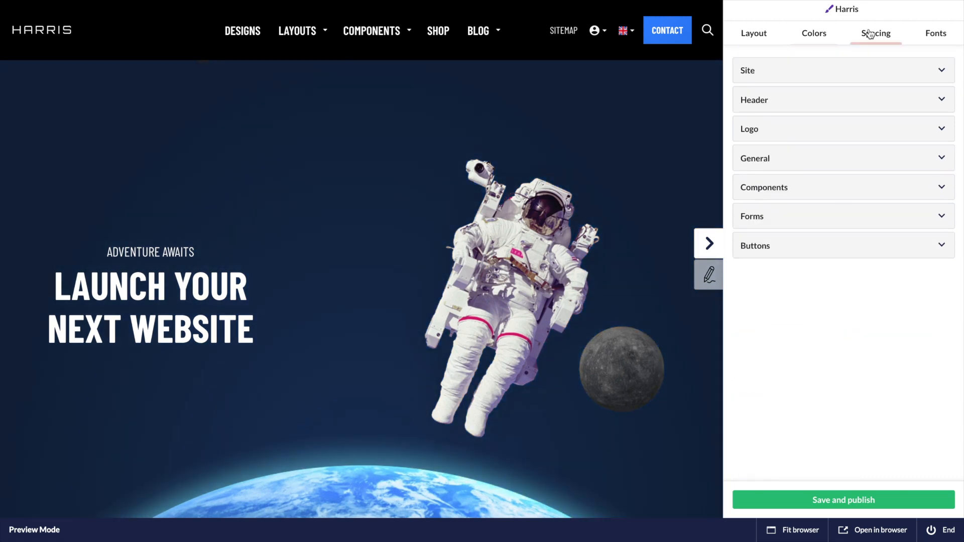
In Spacing settings round the site's buttons with border radius 25.
{"action": "left_click", "coordinate": [842, 245]}
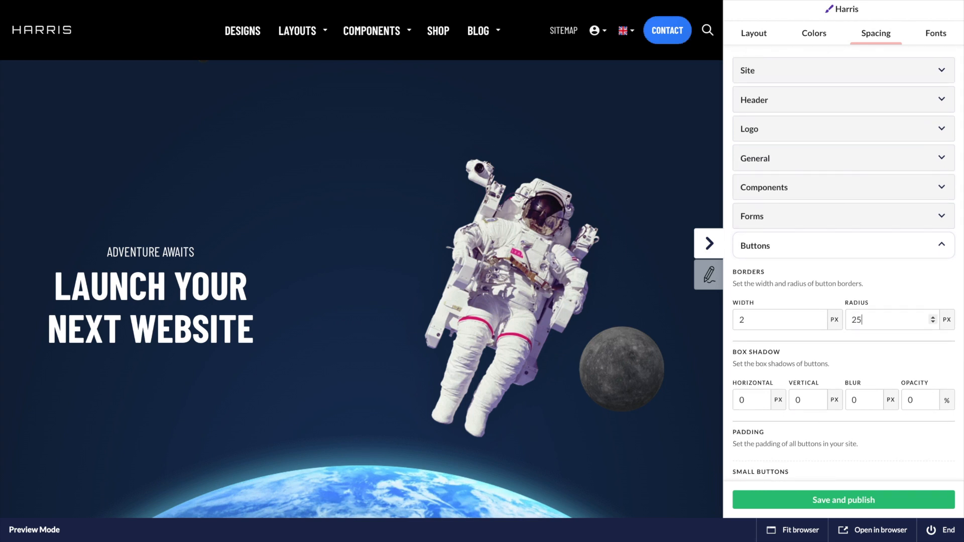
{"action": "left_click", "coordinate": [935, 33]}
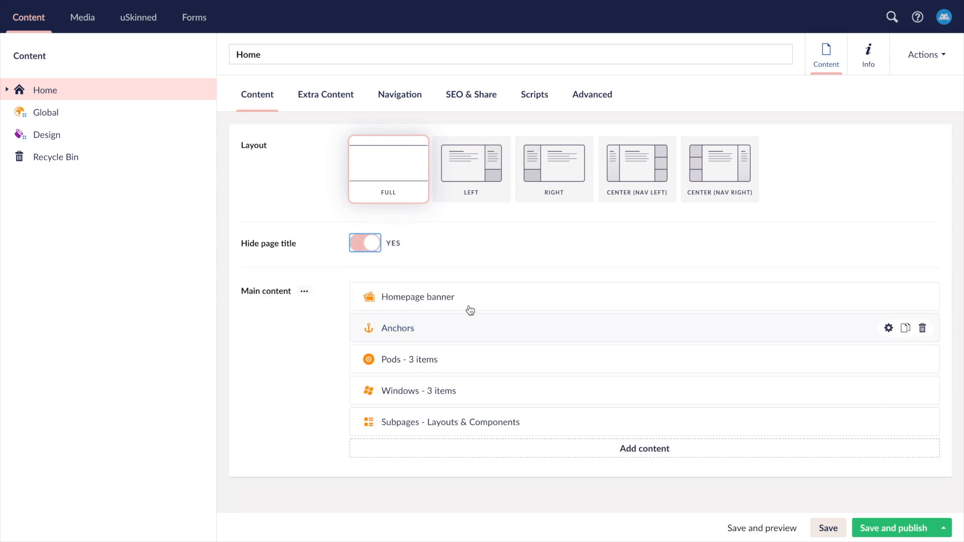
Browse the Add content panel of blocks for the Home page's Main content and pick one.
{"action": "left_click", "coordinate": [645, 447]}
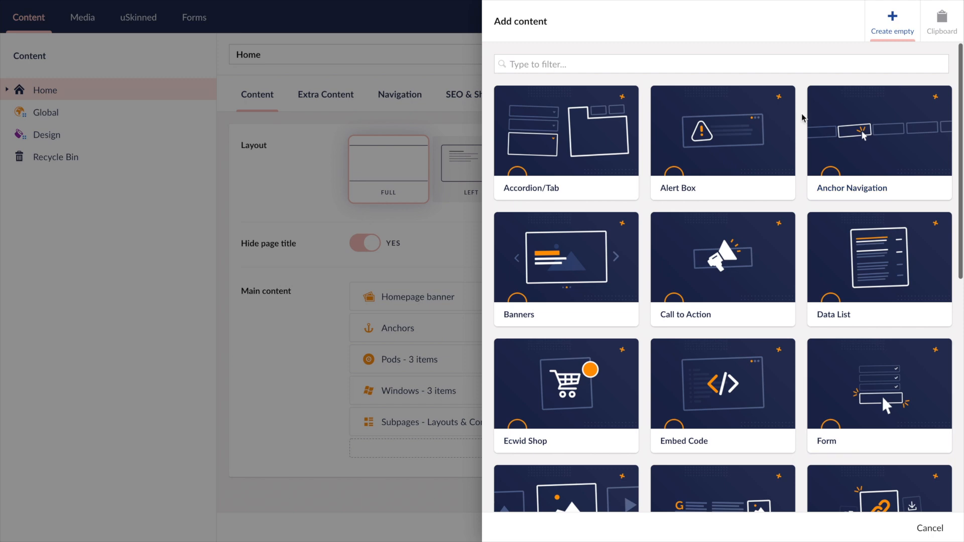
{"action": "scroll", "scroll_direction": "down", "scroll_amount": 3}
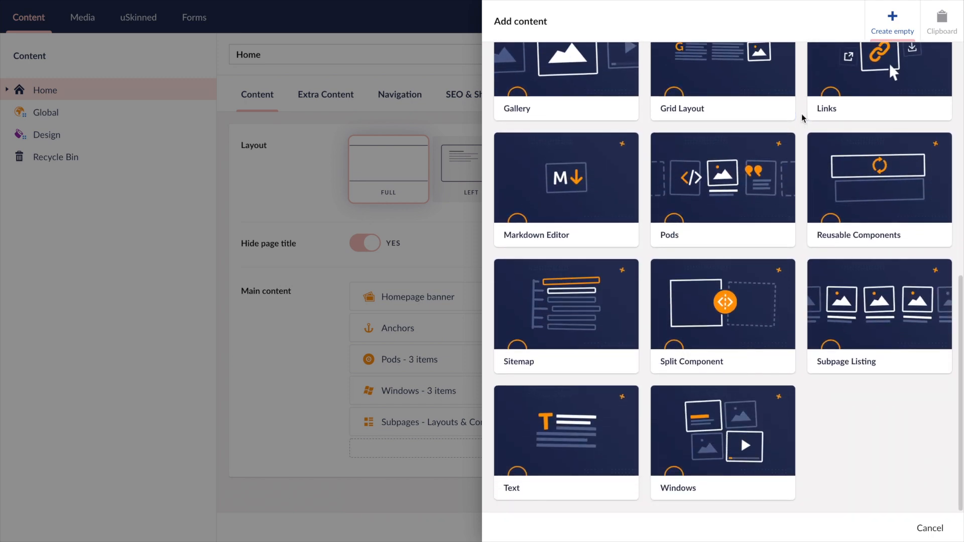
{"action": "left_click", "coordinate": [722, 442]}
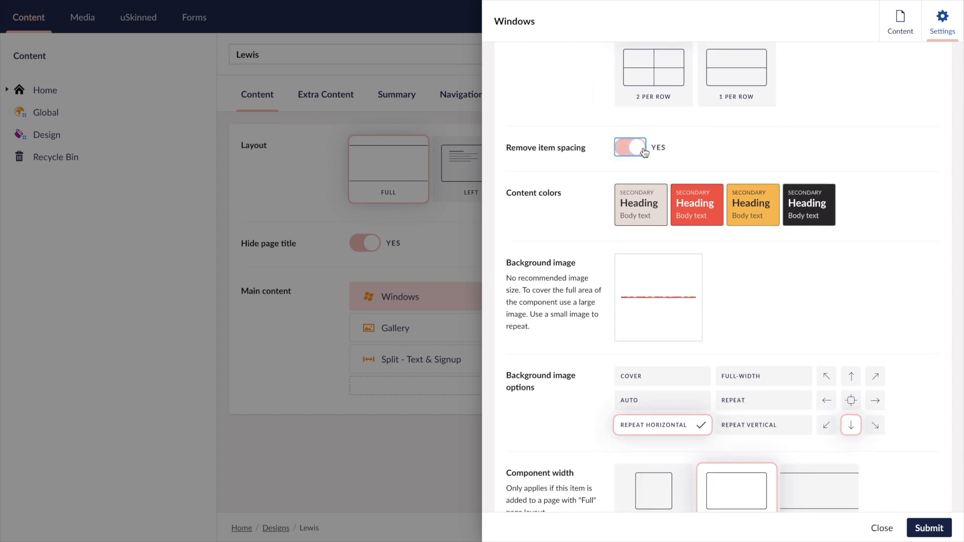
Toggle Remove item spacing to NO on the Windows block, then show the Blog's Posts listing.
{"action": "left_click", "coordinate": [629, 146]}
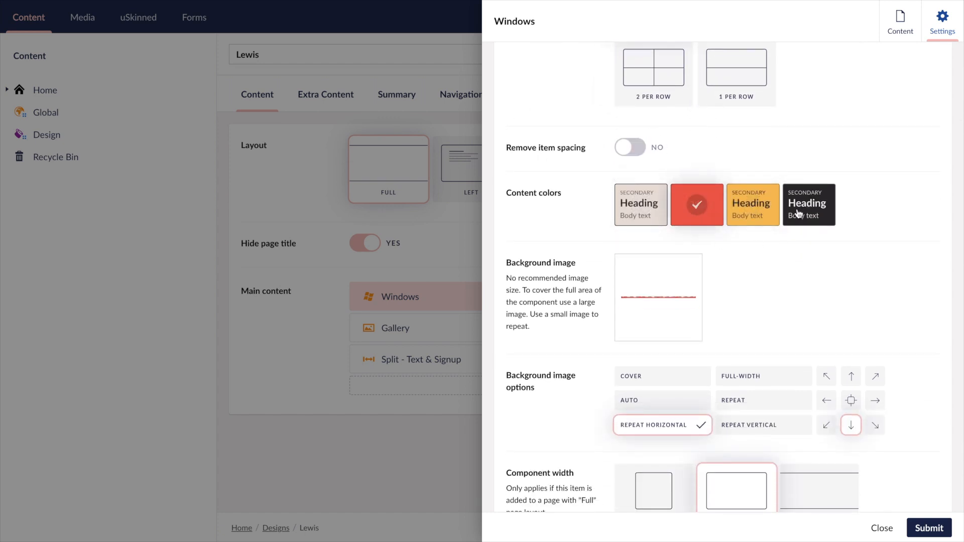
{"action": "scroll", "scroll_direction": "down", "scroll_amount": 3}
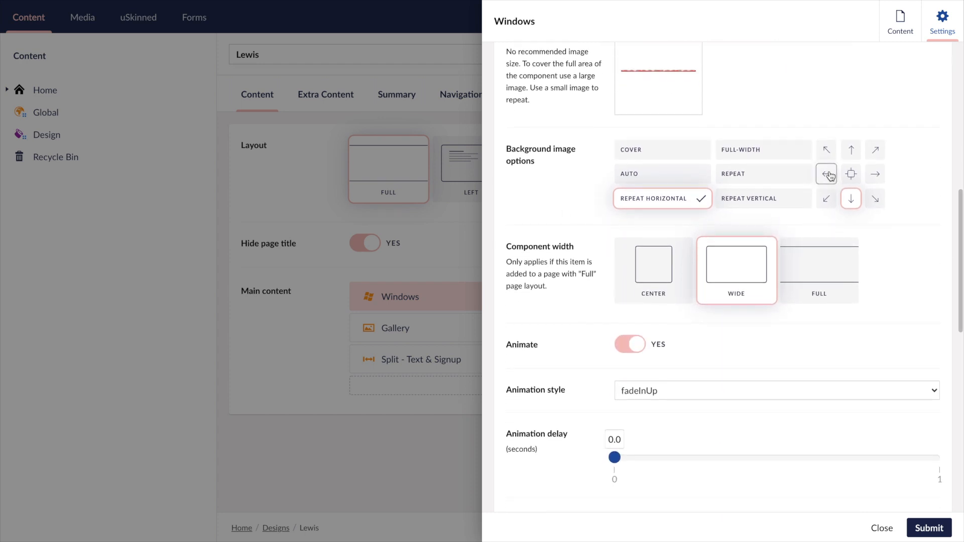
{"action": "scroll", "scroll_direction": "down", "scroll_amount": 3}
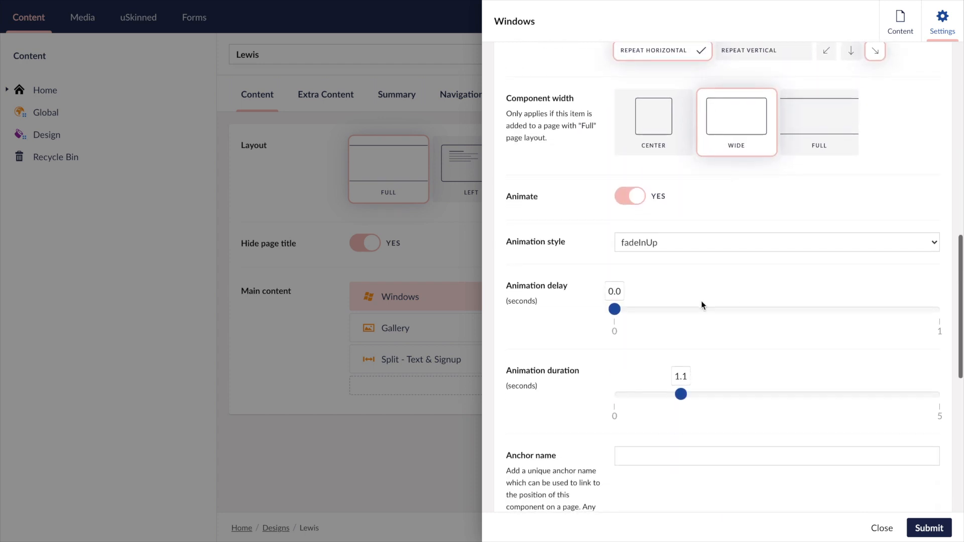
{"action": "left_click", "coordinate": [882, 529]}
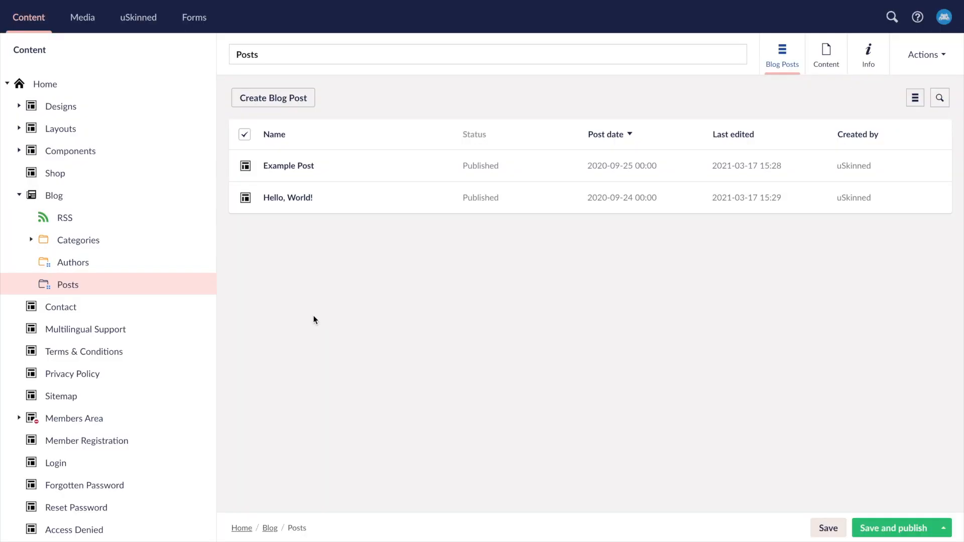
Expand Blog categories, open Example Post and review its SEO & Share settings.
{"action": "left_click", "coordinate": [32, 240]}
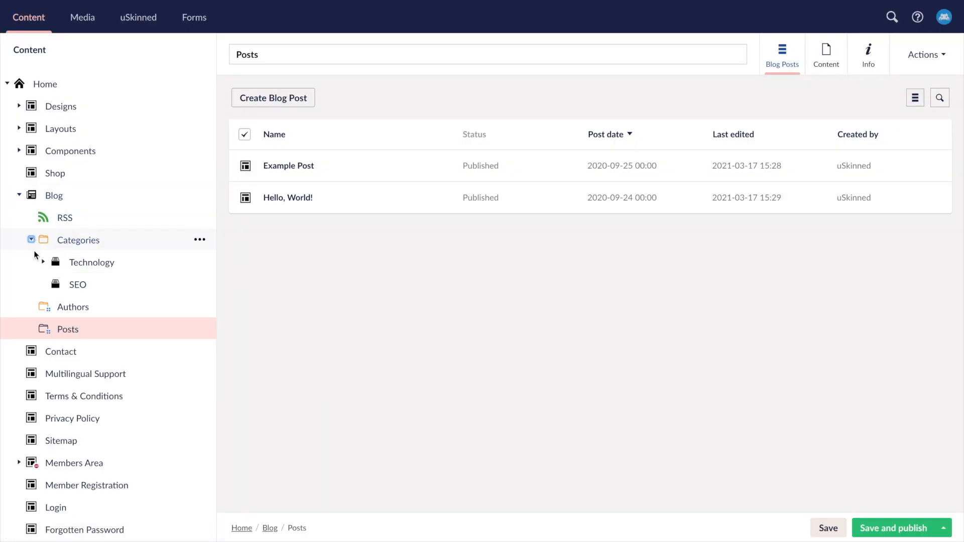
{"action": "left_click", "coordinate": [288, 165]}
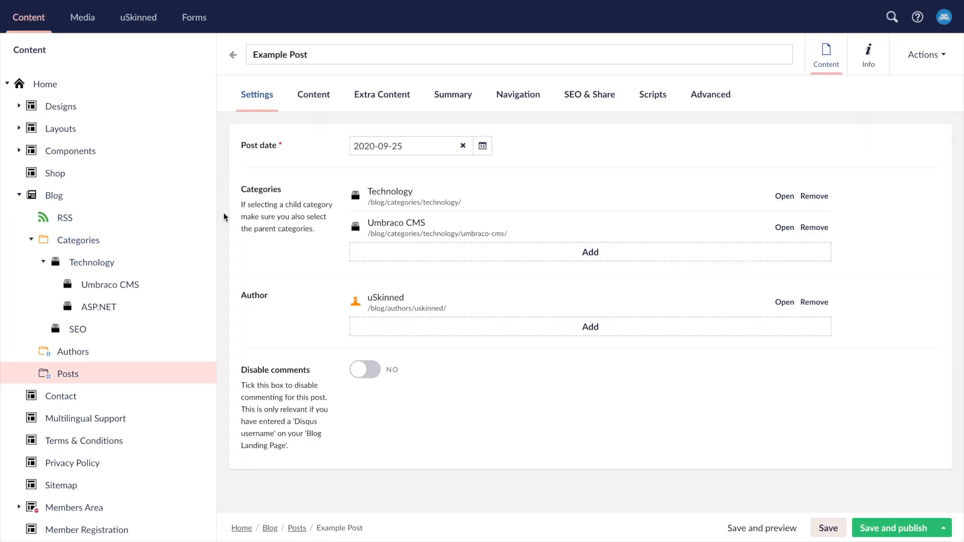
{"action": "left_click", "coordinate": [589, 95]}
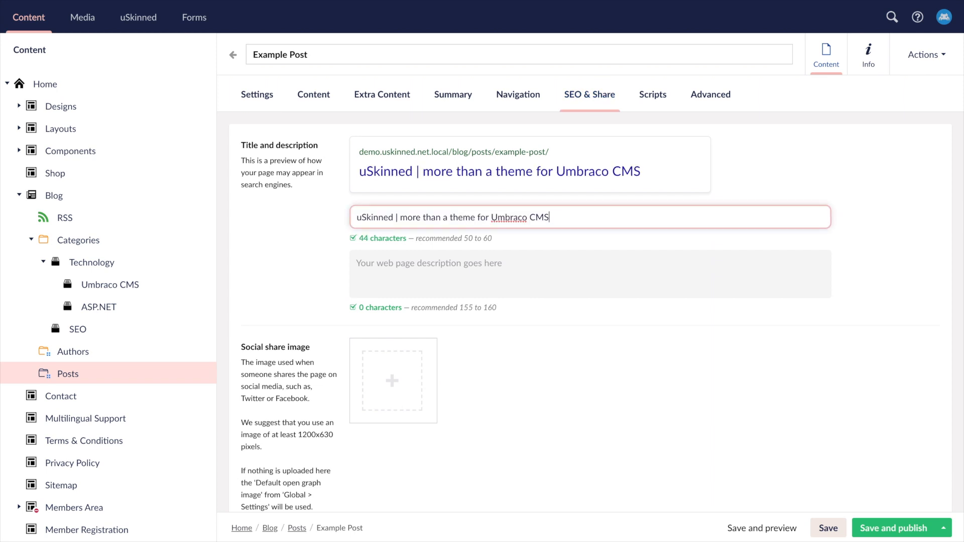
{"action": "scroll", "scroll_direction": "down", "scroll_amount": 3}
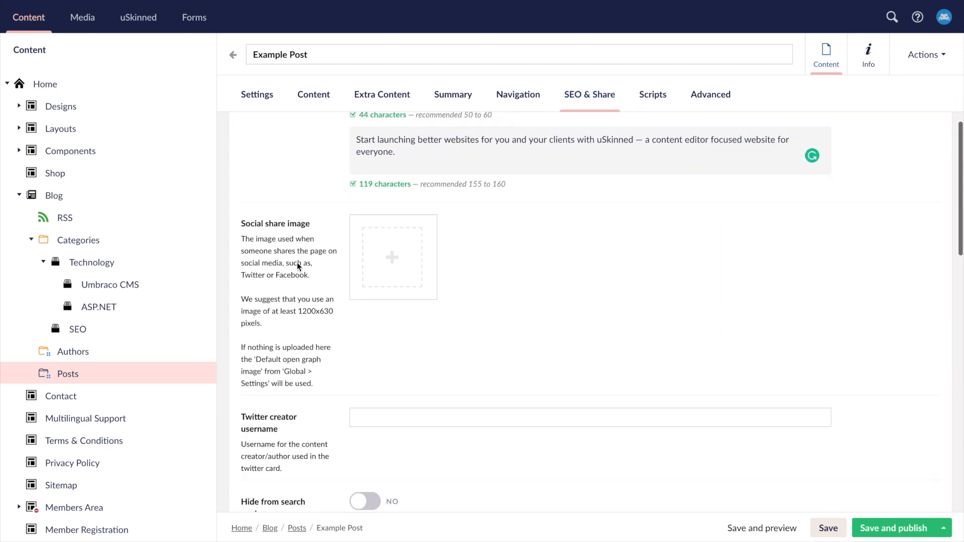
{"action": "scroll", "scroll_direction": "down", "scroll_amount": 3}
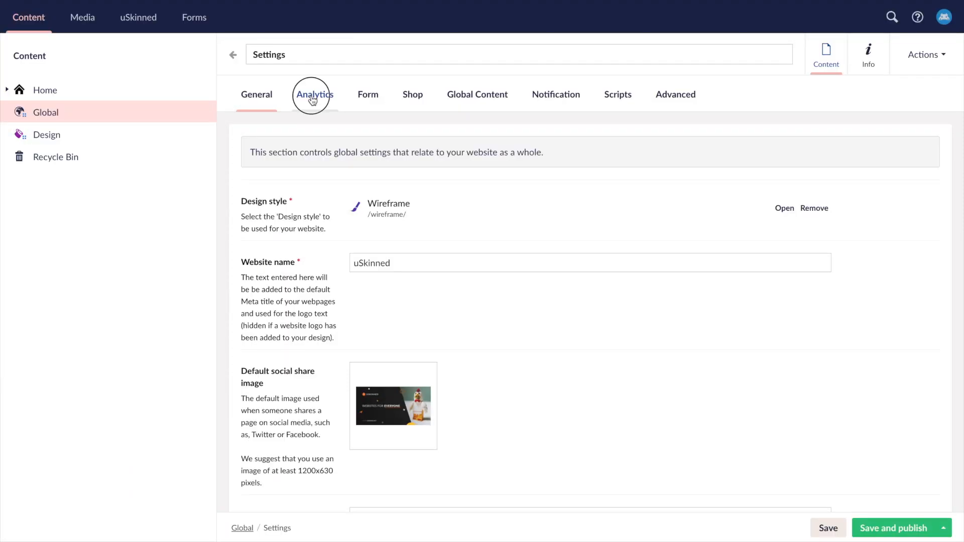
Review Analytics, select MAILCHIMP as the email marketing platform under Form, then view Shop settings.
{"action": "left_click", "coordinate": [315, 94]}
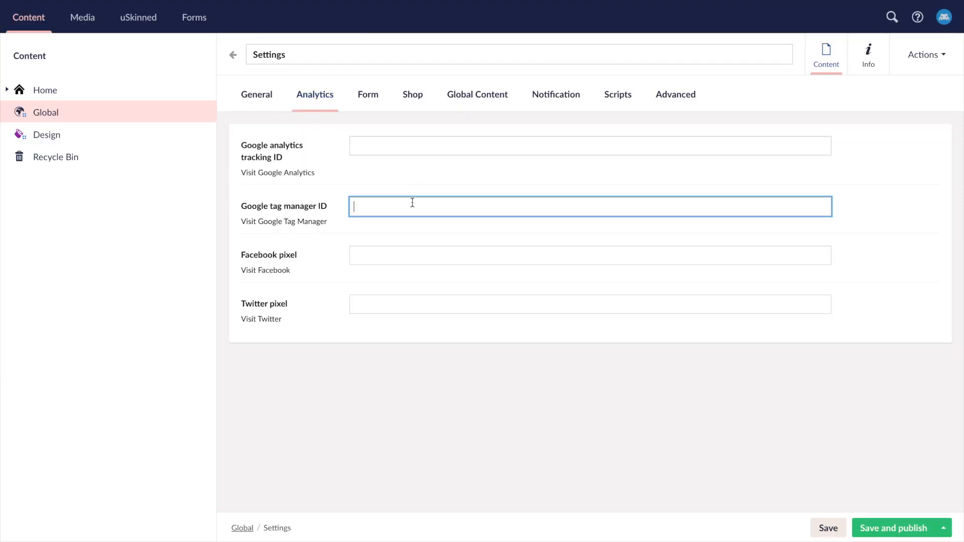
{"action": "left_click", "coordinate": [368, 95]}
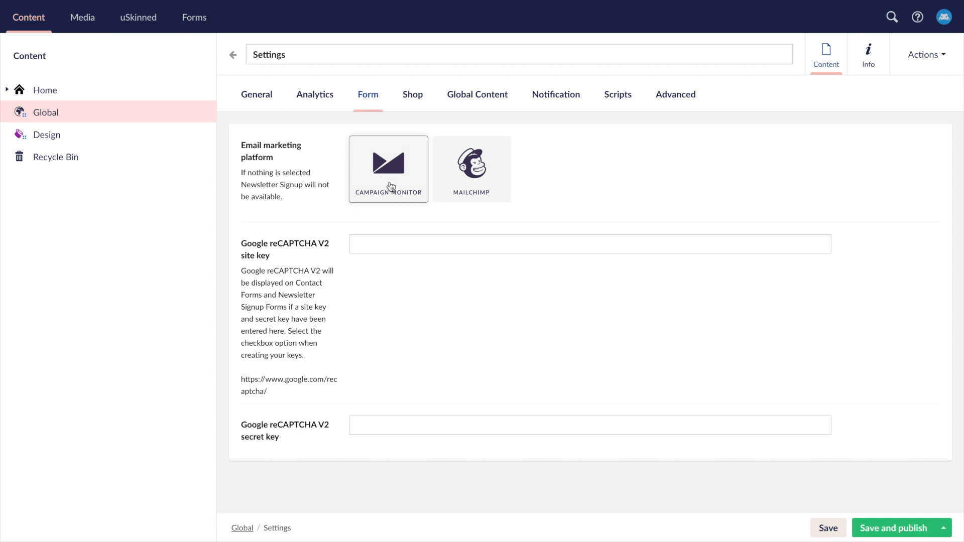
{"action": "left_click", "coordinate": [471, 169]}
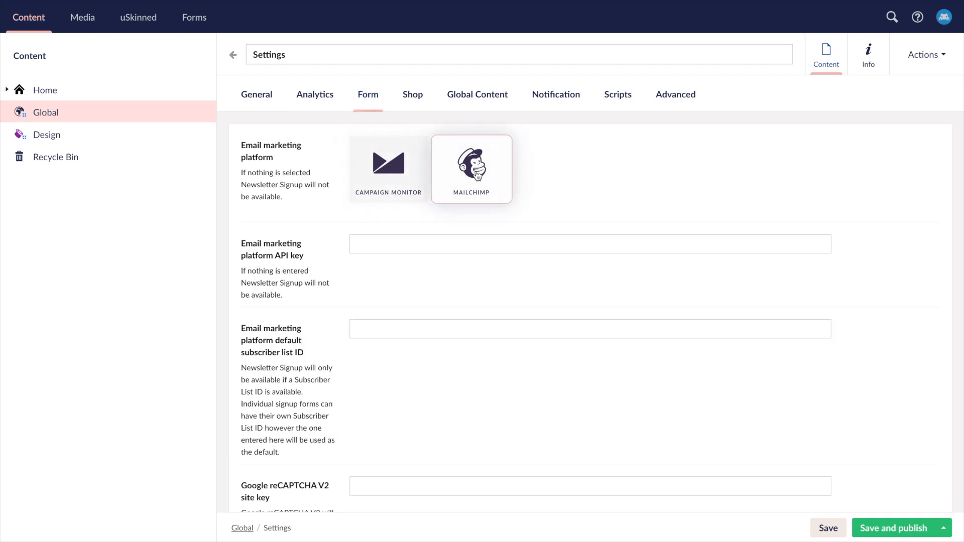
{"action": "mouse_move", "coordinate": [412, 95]}
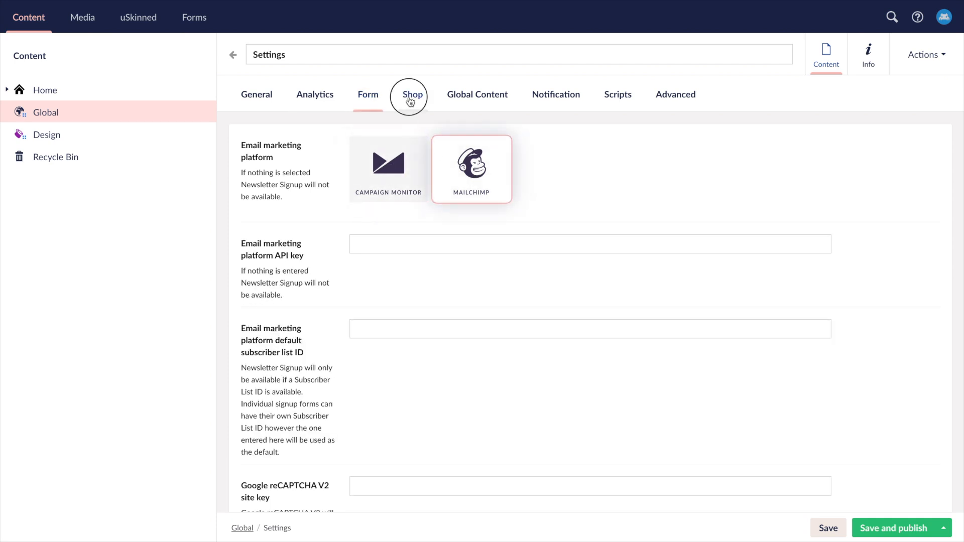
{"action": "left_click", "coordinate": [412, 94]}
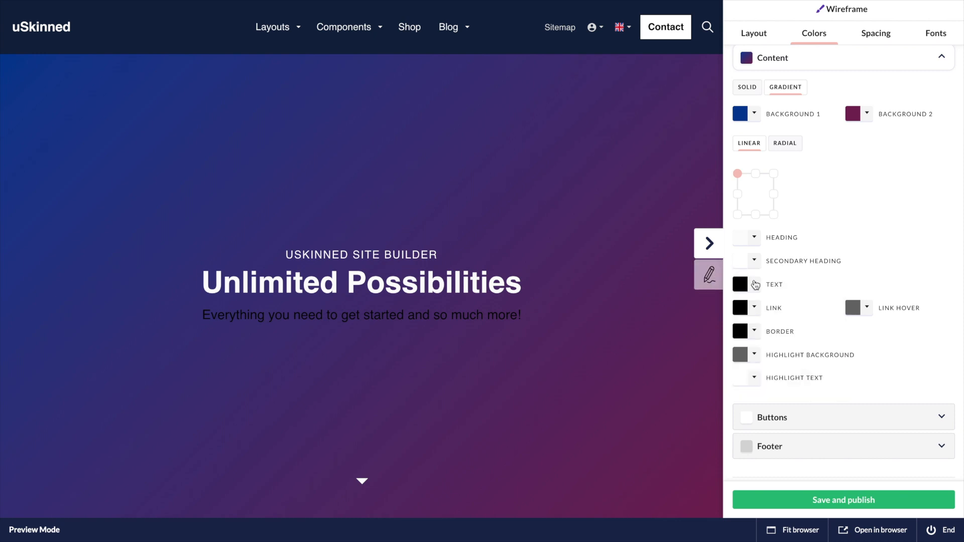
Scroll the Colors settings and show the Bute design's font styles.
{"action": "scroll", "scroll_direction": "down", "scroll_amount": 3}
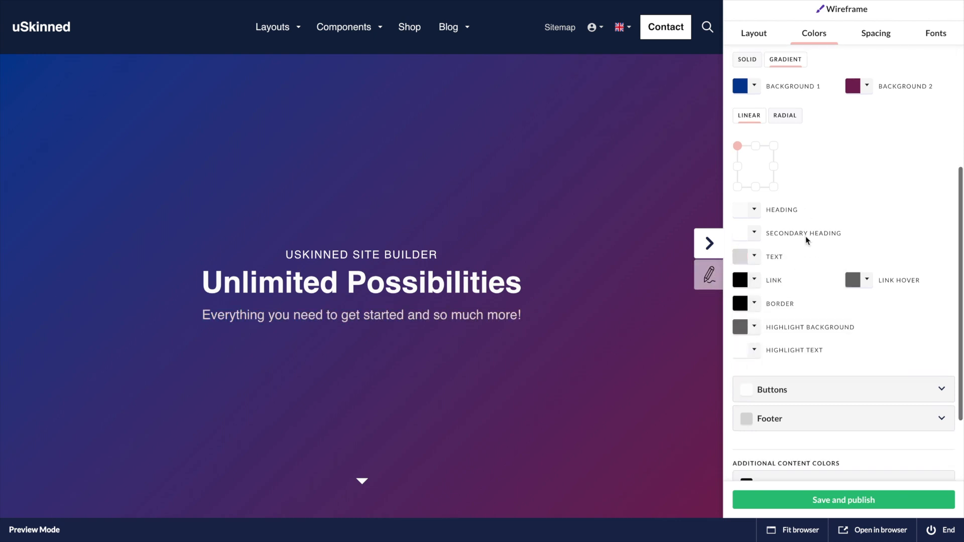
{"action": "left_click", "coordinate": [935, 34]}
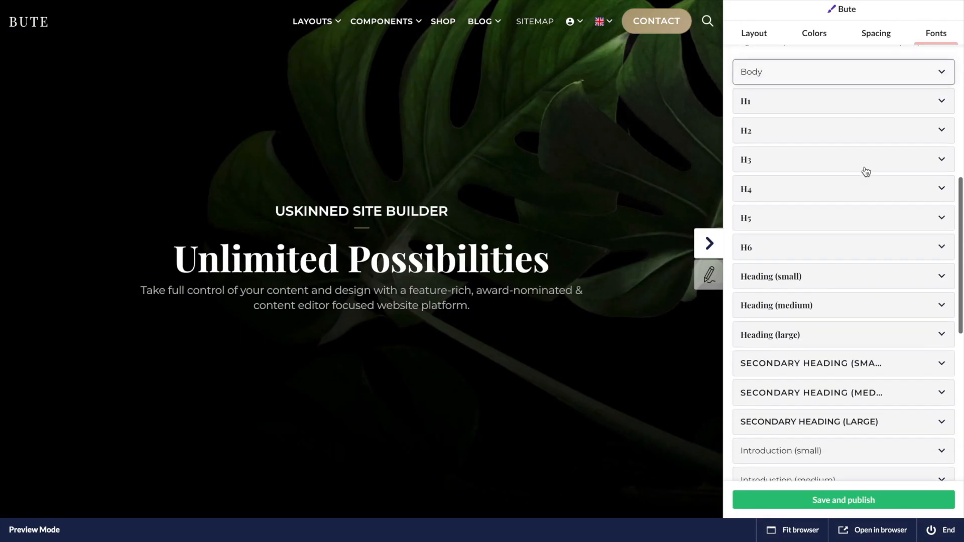